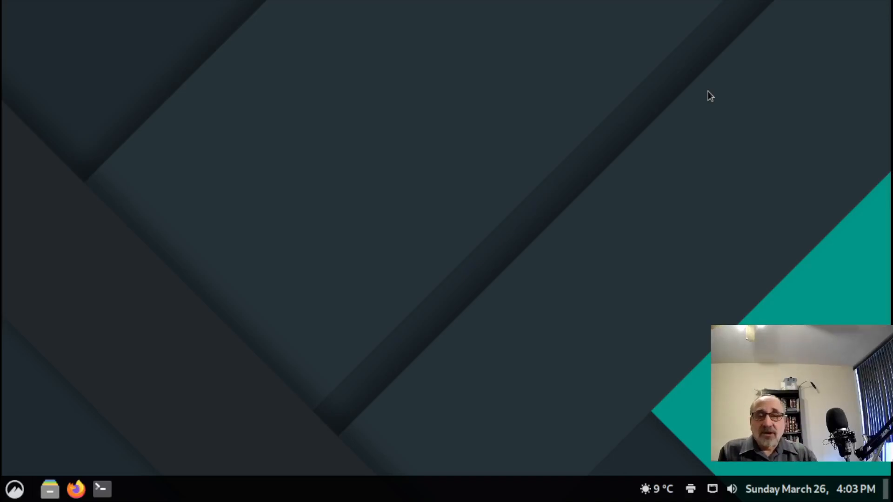
pyautogui.moveTo(401, 177)
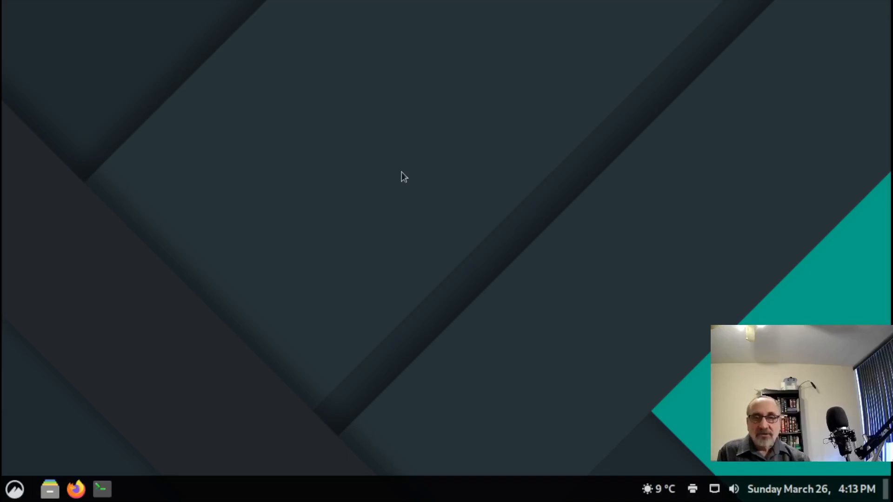
# - Launch a terminal from the taskbar and maximize the xterm window to full screen
pyautogui.click(102, 488)
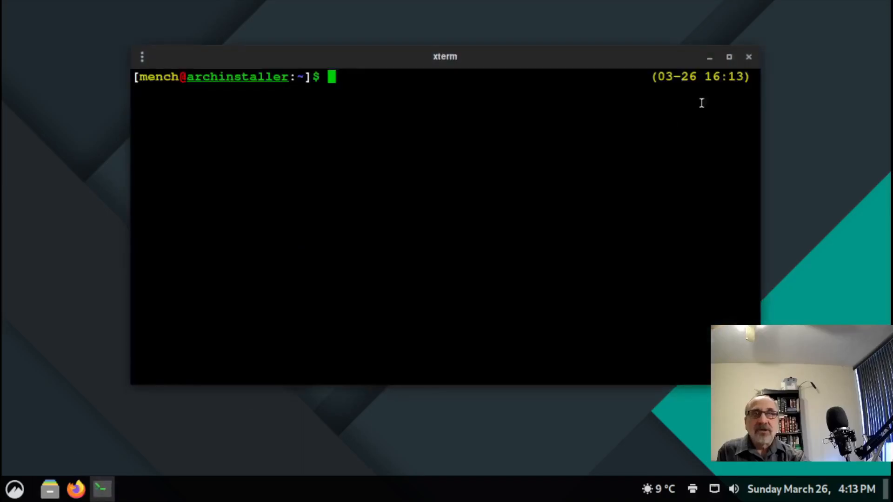
pyautogui.click(729, 57)
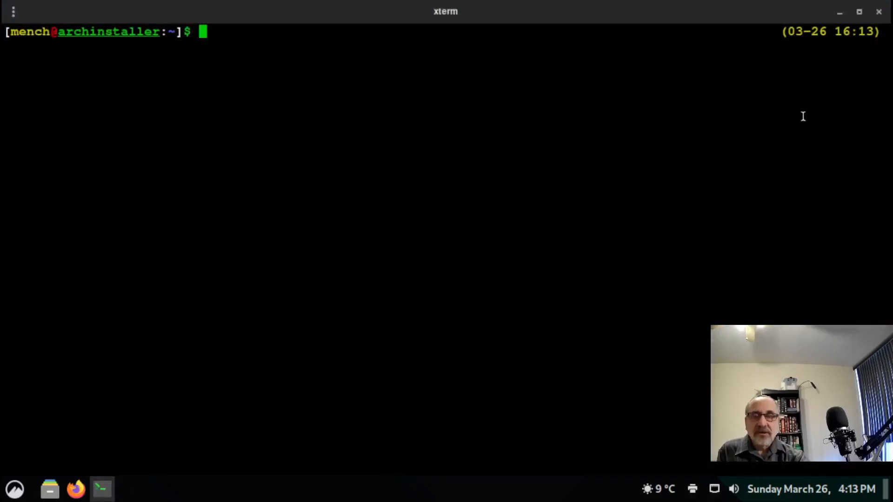
pyautogui.moveTo(798, 119)
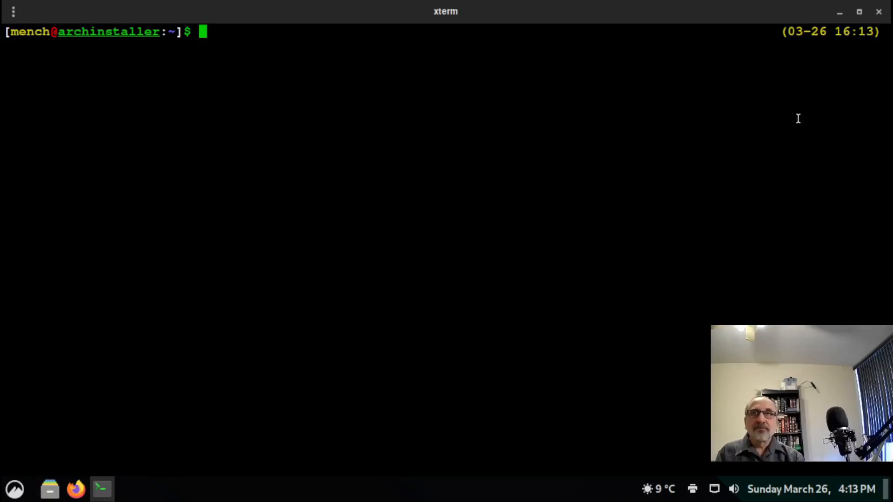
# - Type 'sudo pacman -S cups system-config-printer hplip ghostscript', correcting the ghostscript typo
pyautogui.write('sudo p')
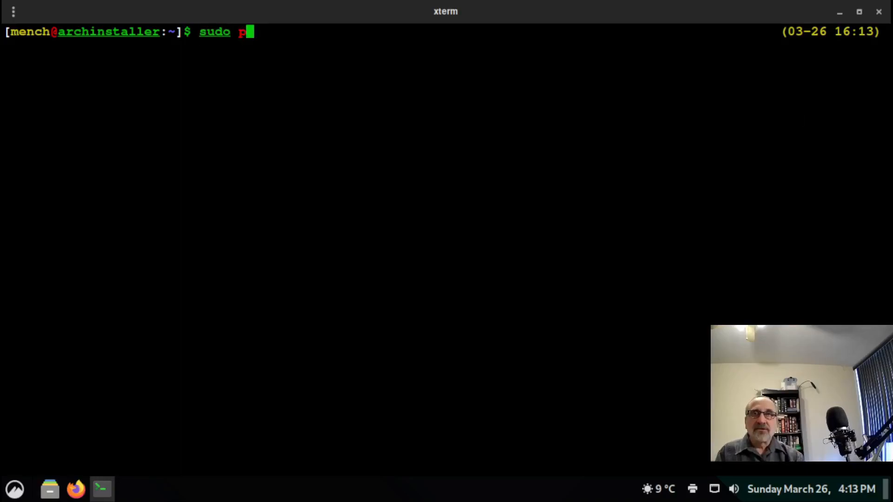
pyautogui.write('acman -')
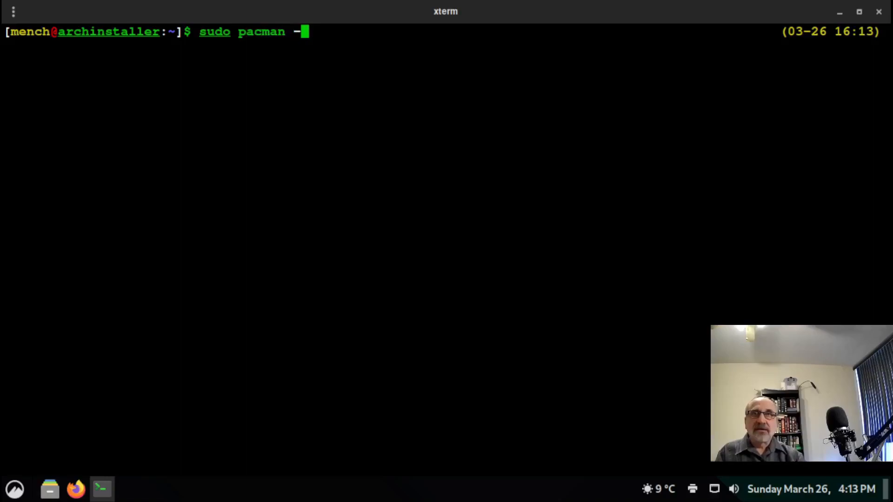
pyautogui.write('S')
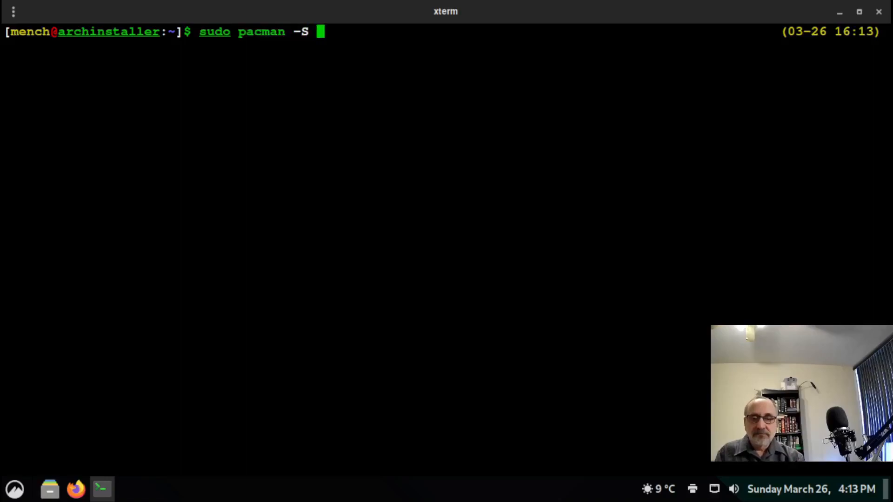
pyautogui.write('cups')
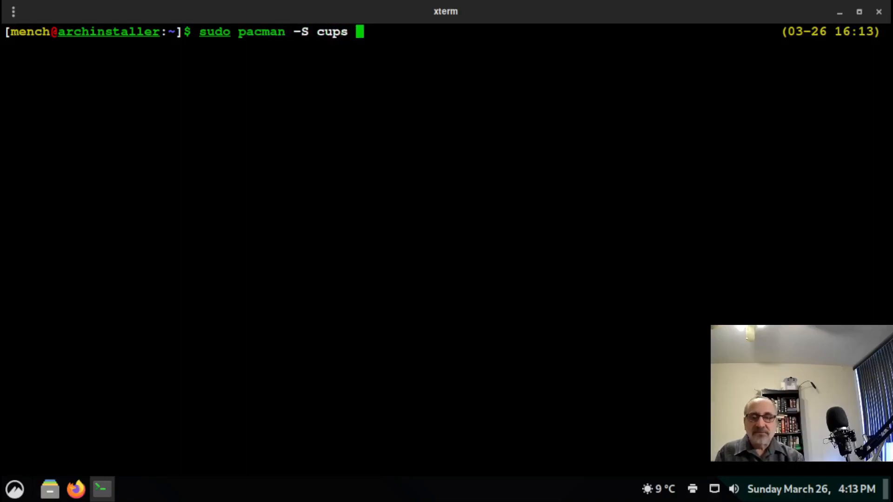
pyautogui.write('system')
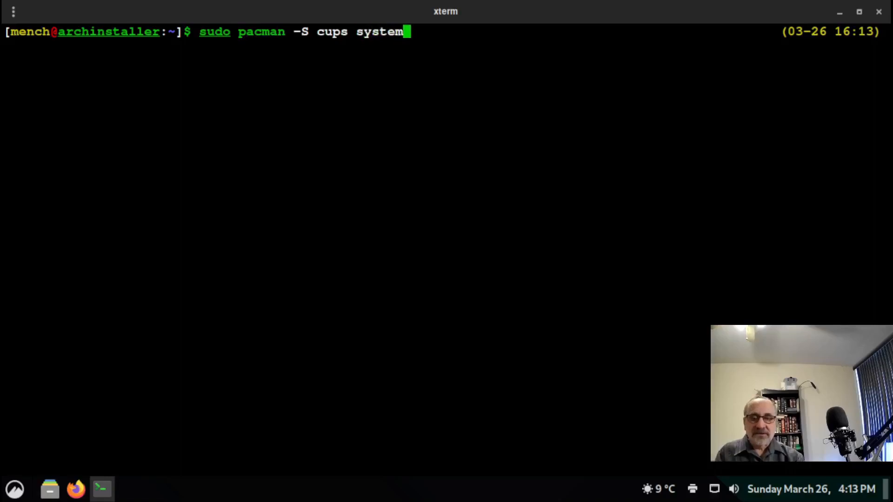
pyautogui.write('-config')
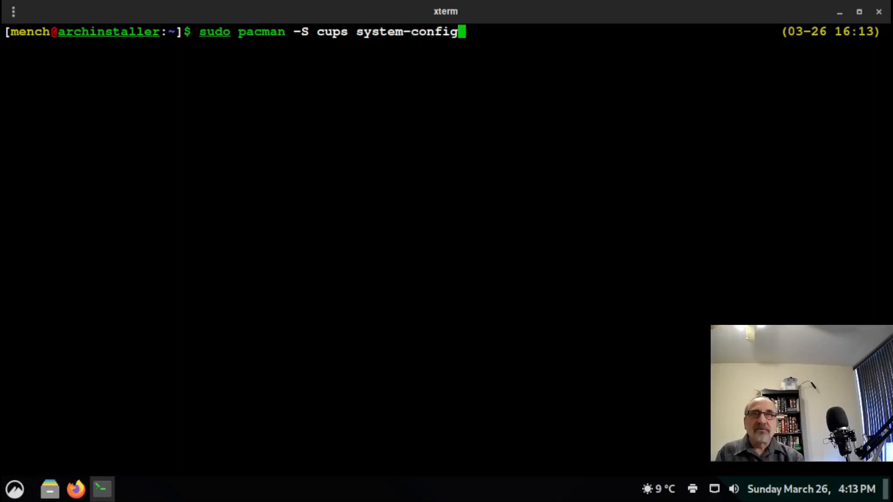
pyautogui.write('-p')
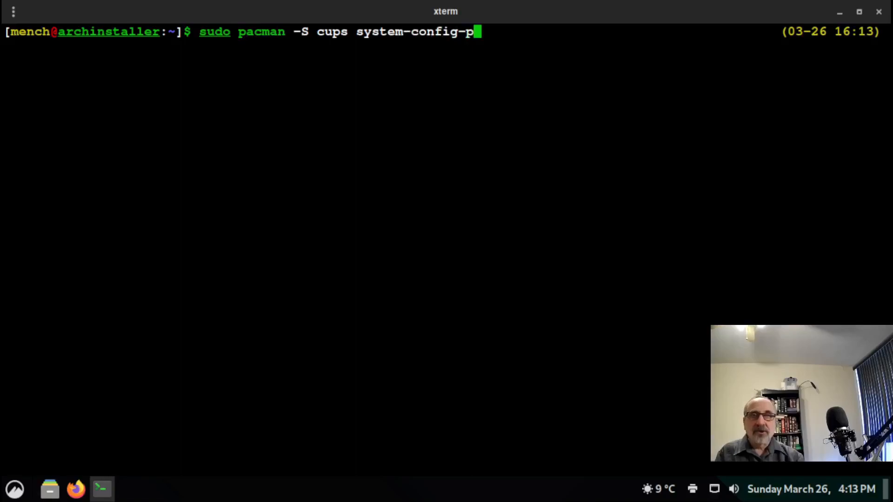
pyautogui.write('rinter')
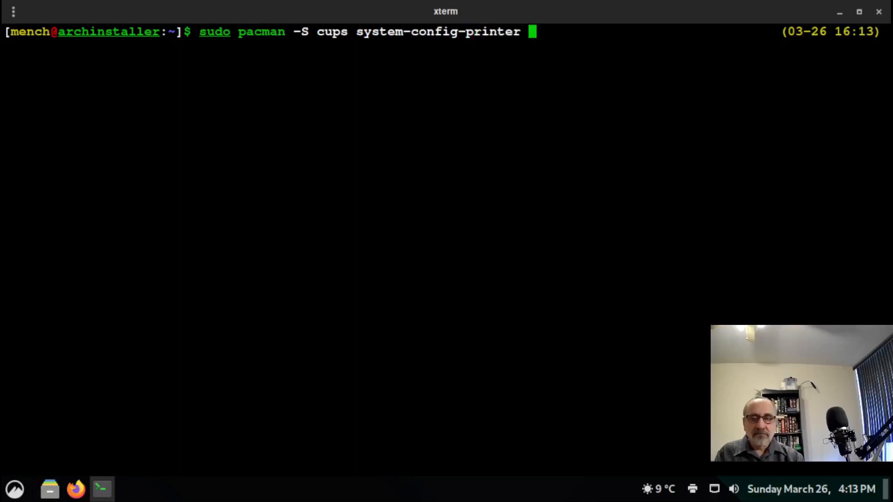
pyautogui.write('hpli')
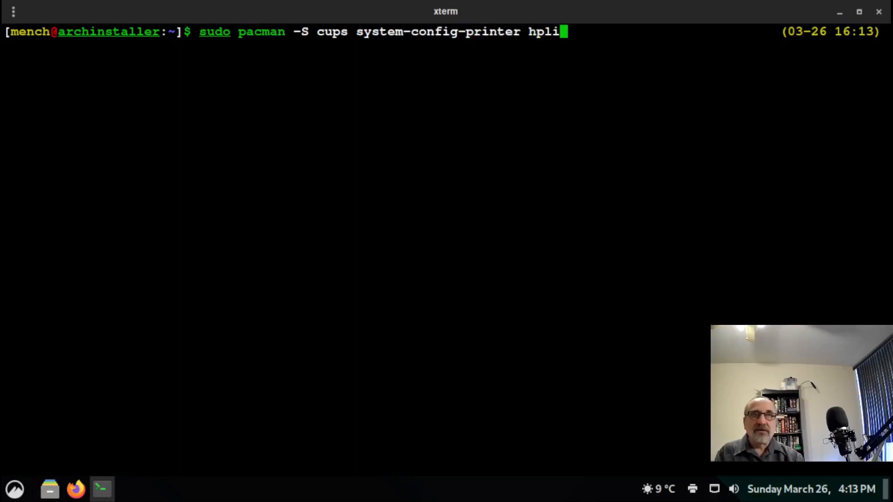
pyautogui.write('p')
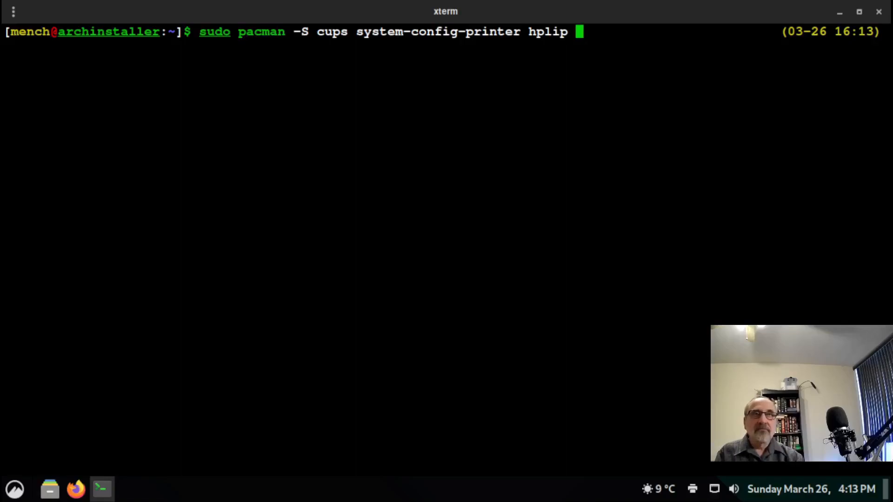
pyautogui.write('ghoas')
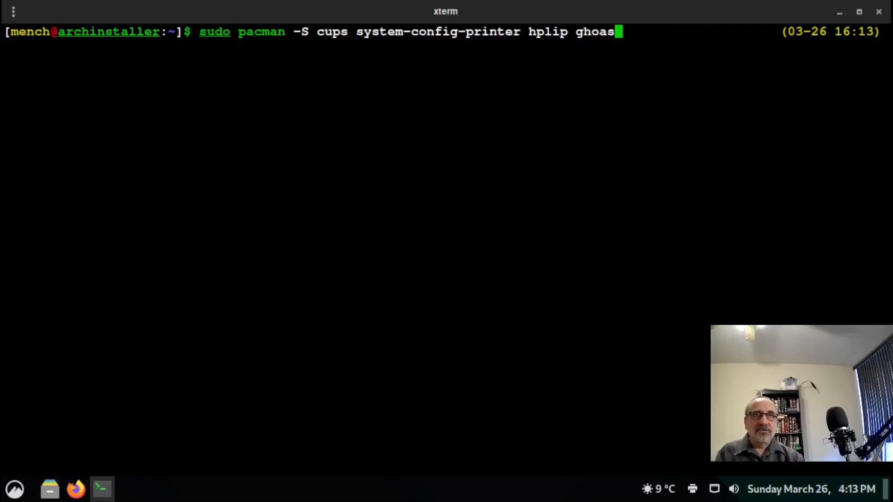
pyautogui.press('BackSpace')
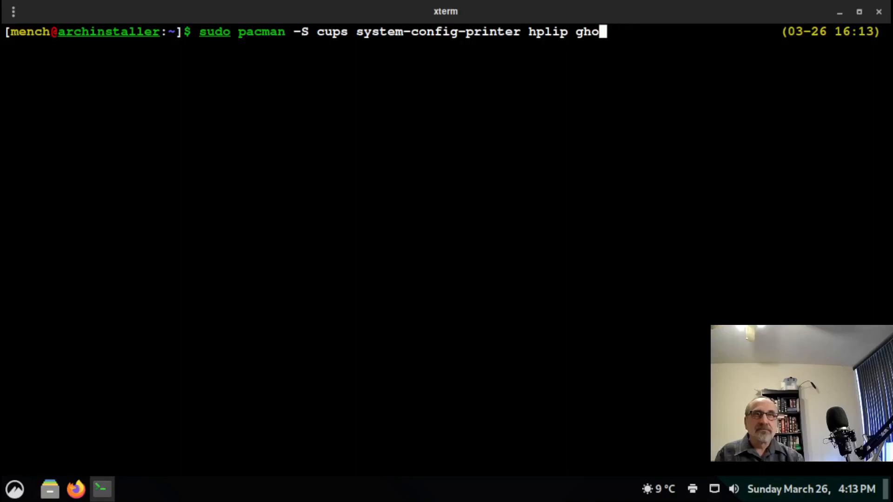
pyautogui.write('st')
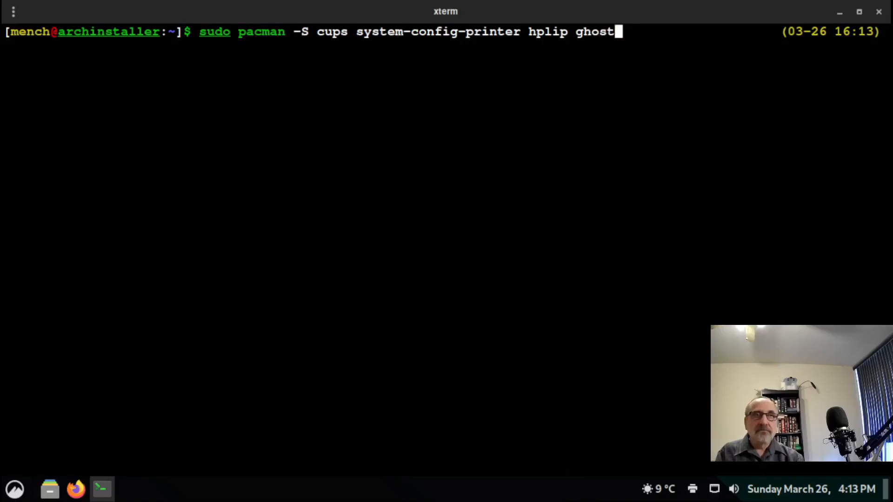
pyautogui.write('sc')
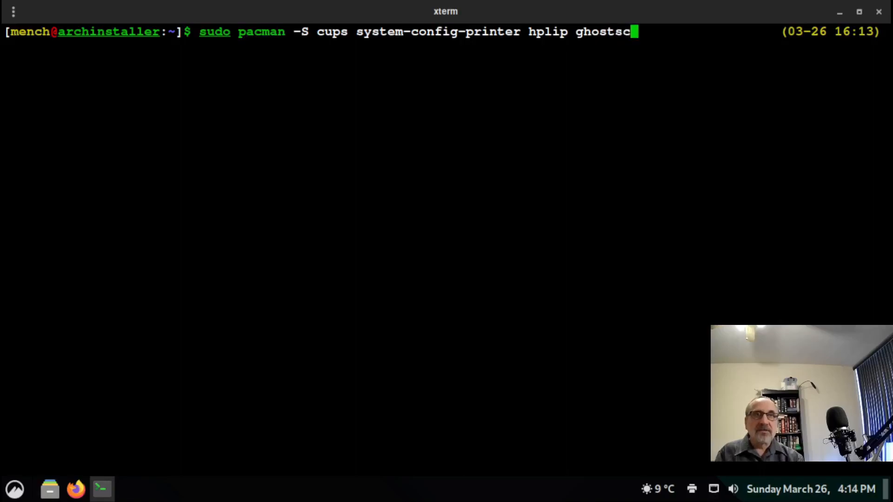
pyautogui.write('ript')
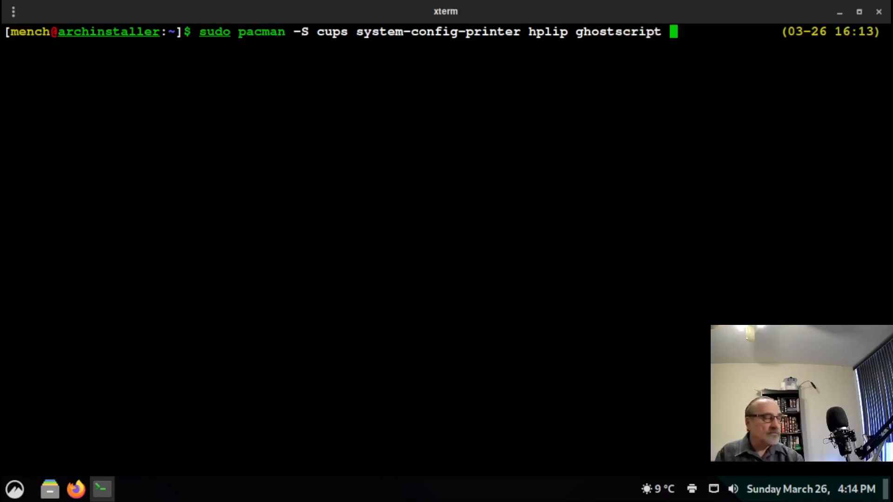
# - Add cups-filters, cups-pdf, cups-pk-helper and print-manager to the install command and run it
pyautogui.write('c')
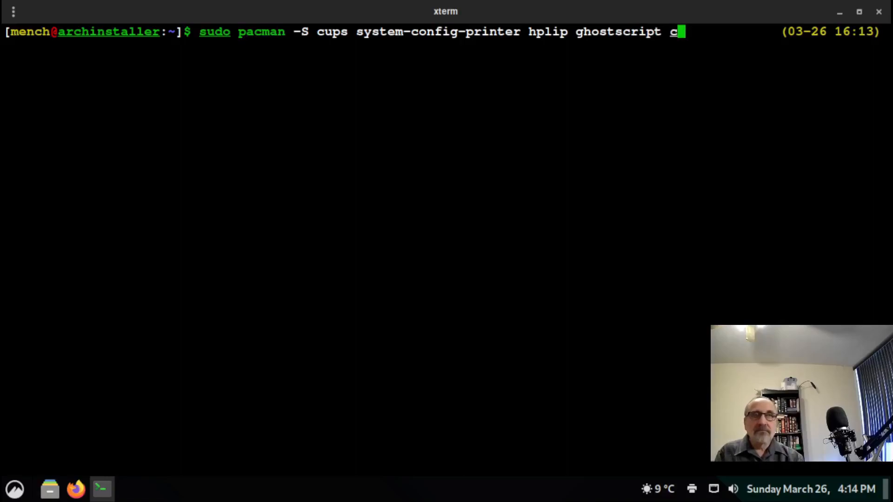
pyautogui.write('ups-fi')
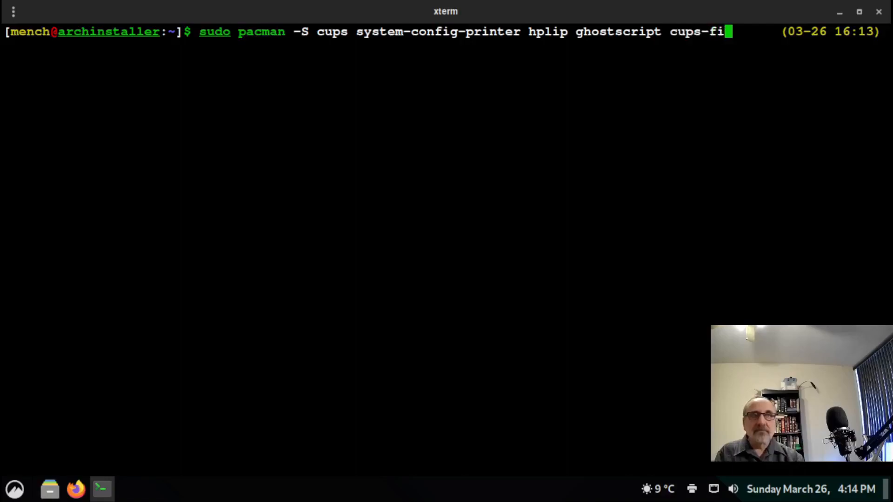
pyautogui.write('lters')
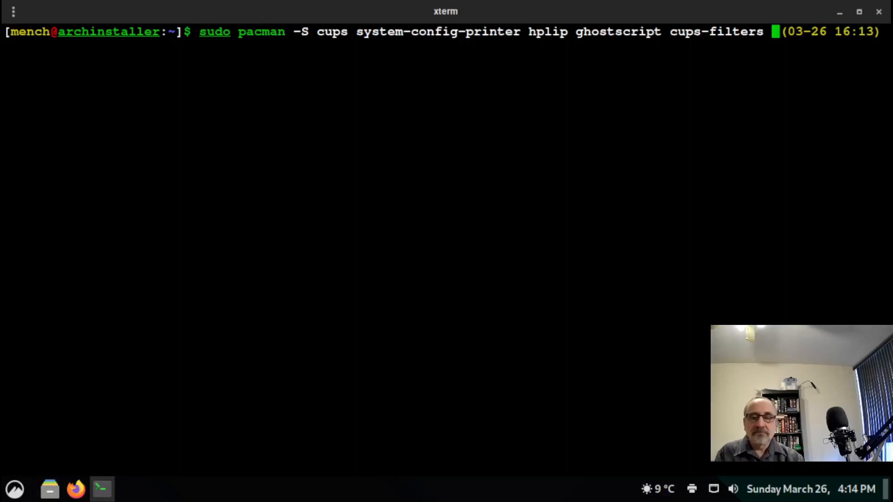
pyautogui.write('cups')
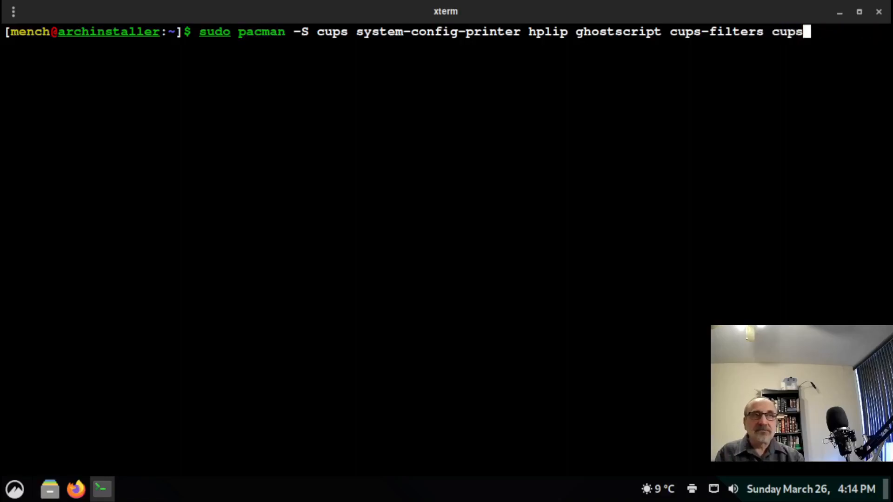
pyautogui.write('-pdf cups-')
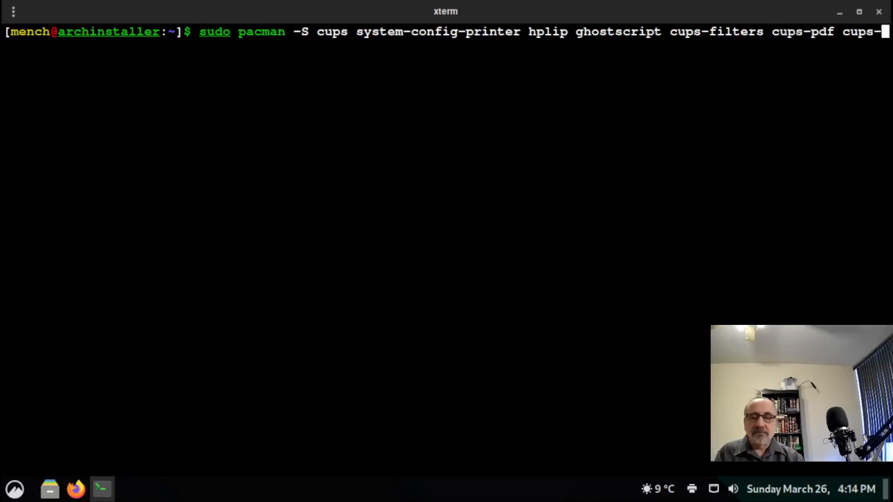
pyautogui.write('pk-')
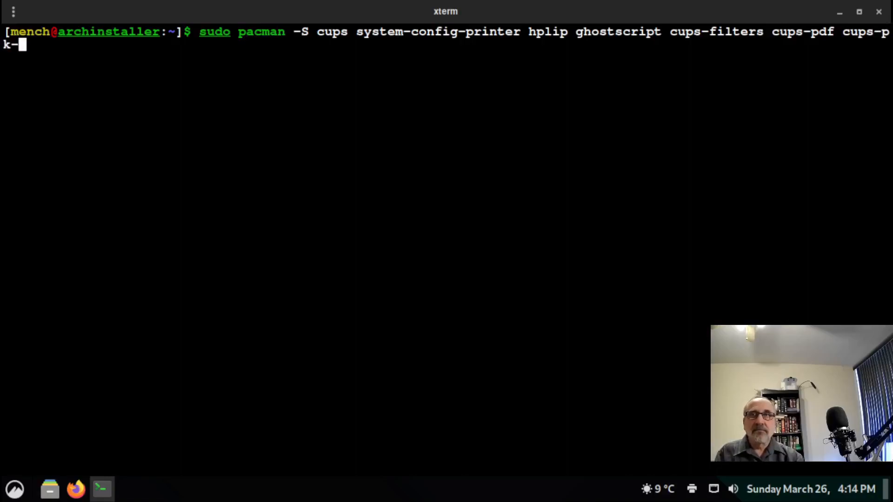
pyautogui.write('helper')
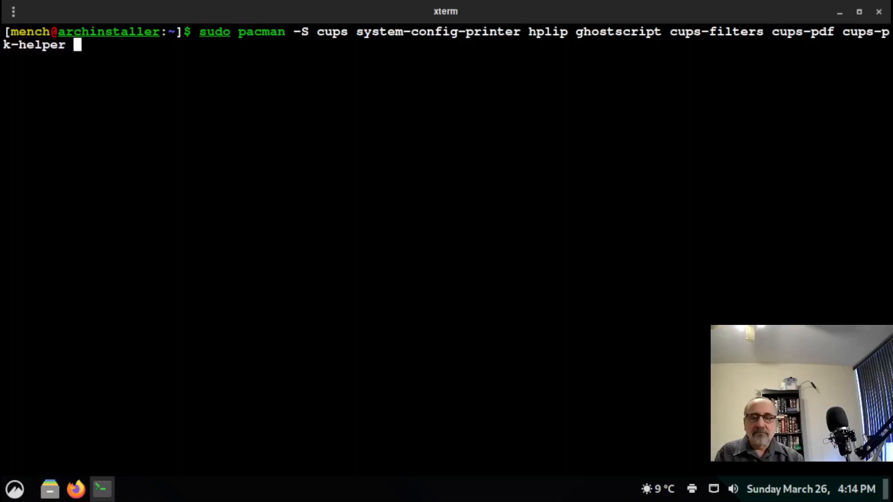
pyautogui.write('print')
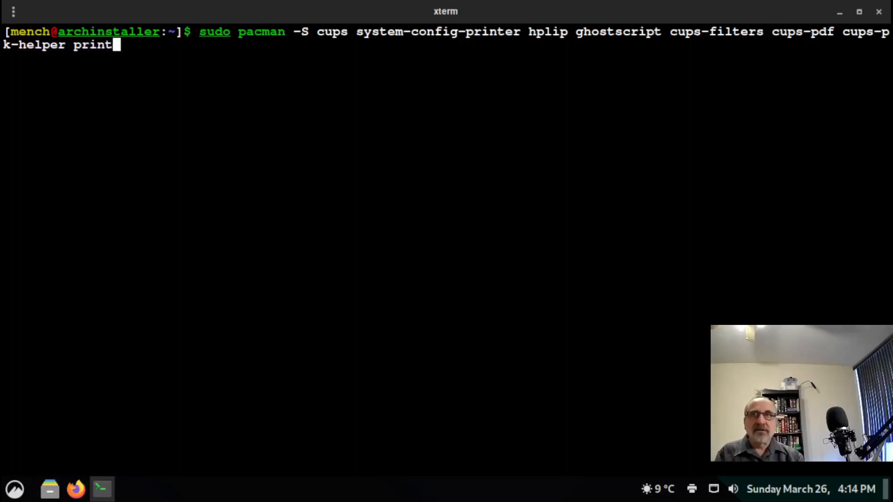
pyautogui.write('-mana')
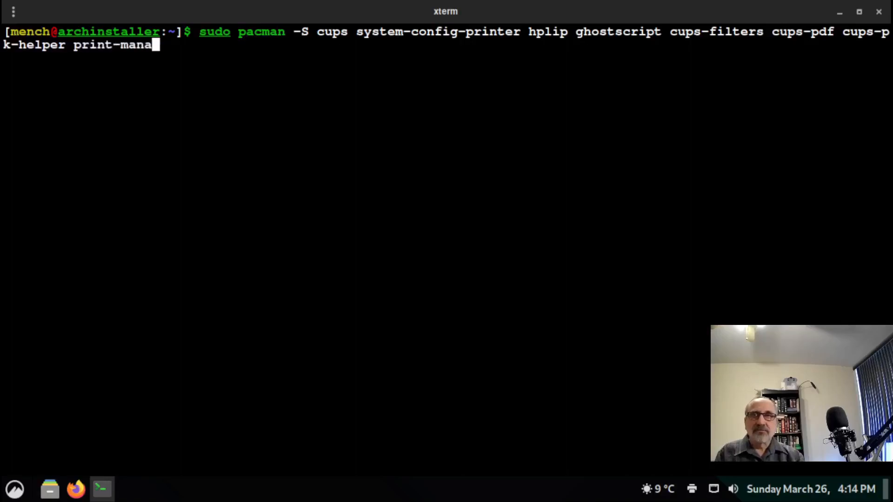
pyautogui.write('ger')
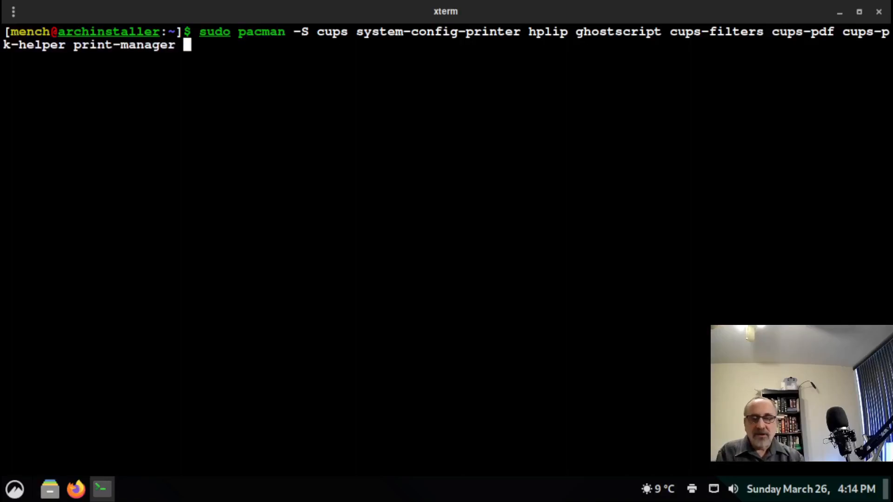
pyautogui.press('Return')
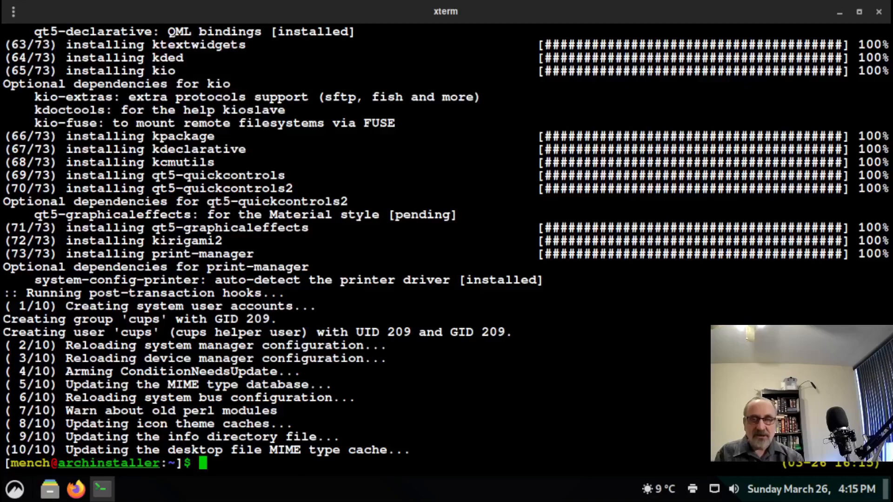
# - Start the CUPS service with 'sudo systemctl start cups.service'
pyautogui.write('sudo')
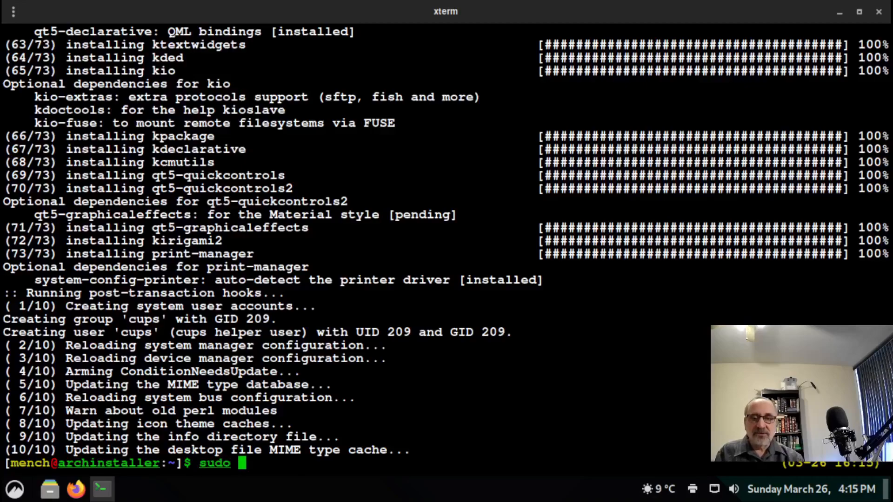
pyautogui.write('system')
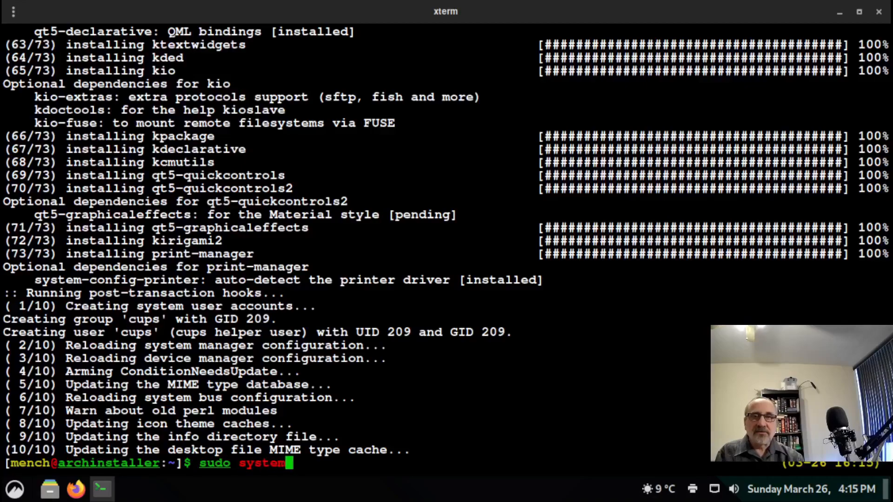
pyautogui.write('ctl')
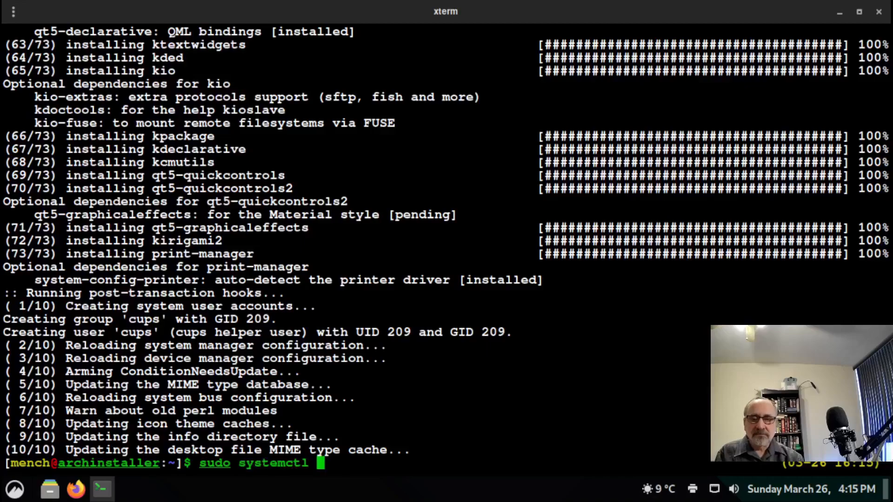
pyautogui.write('start')
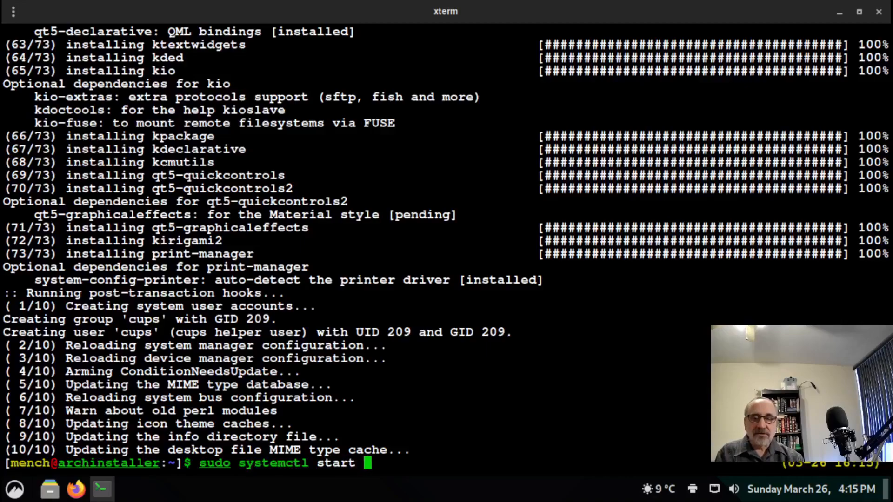
pyautogui.write('cups.ser')
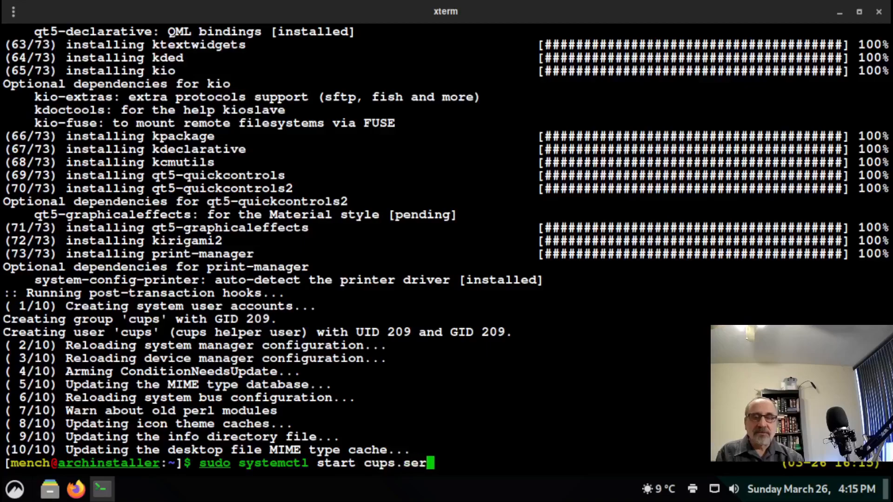
pyautogui.write('vice')
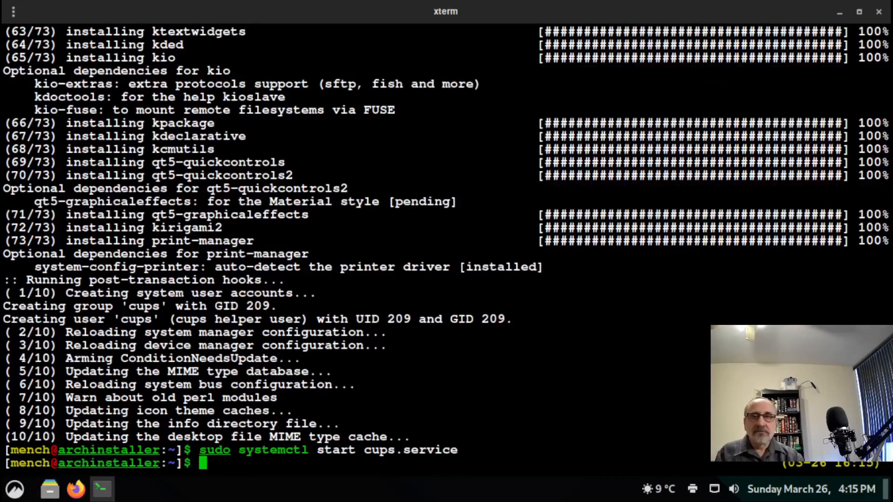
# - Enable cups.service at boot, fixing the misspelled 'enabe' and rerunning
pyautogui.write('sudo')
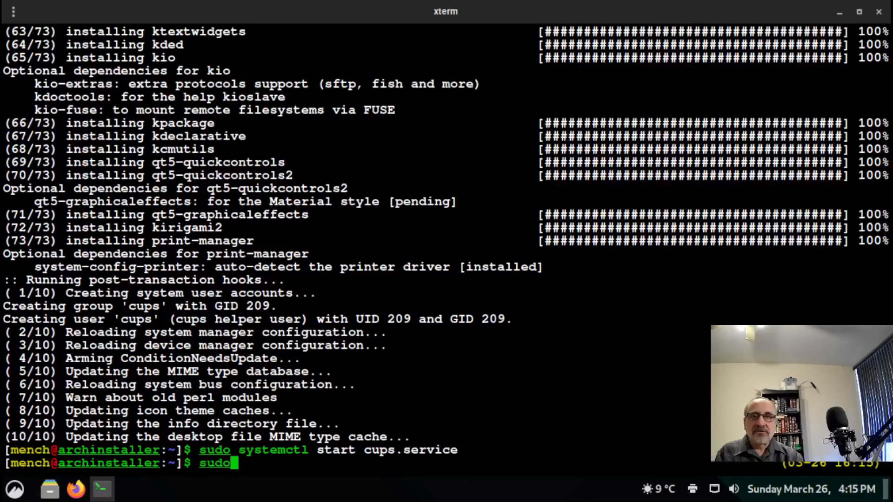
pyautogui.write('systemctl')
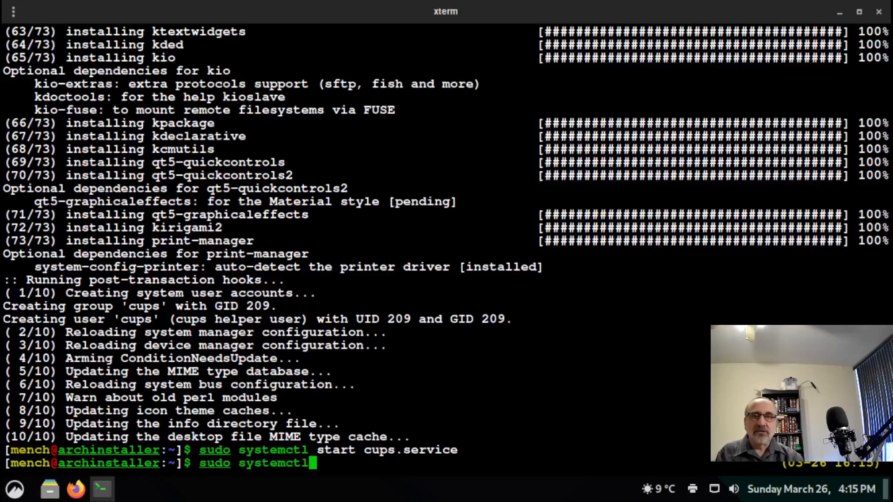
pyautogui.write('enabe cup')
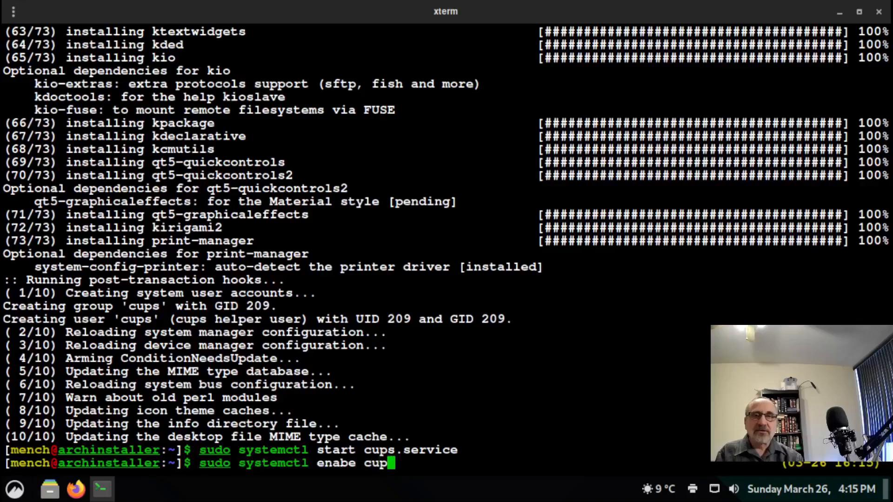
pyautogui.write('s.service')
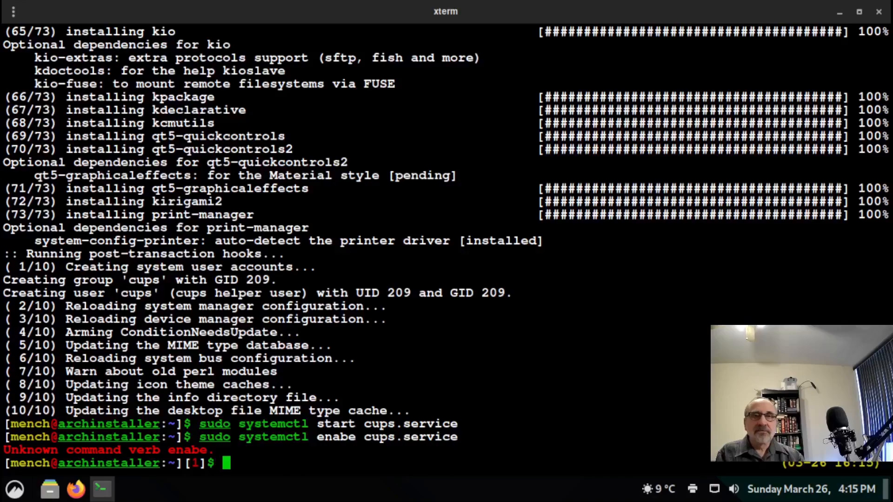
pyautogui.write('sudo systemctl enabe cups.service')
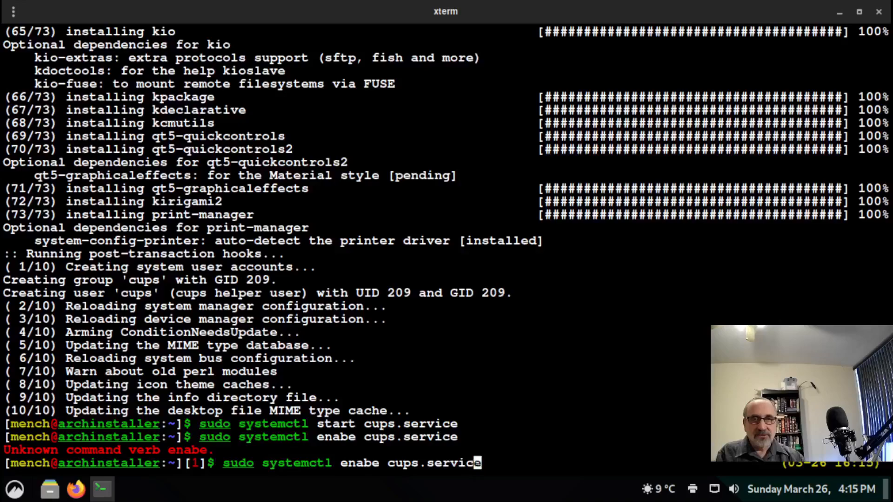
pyautogui.moveTo(364, 464)
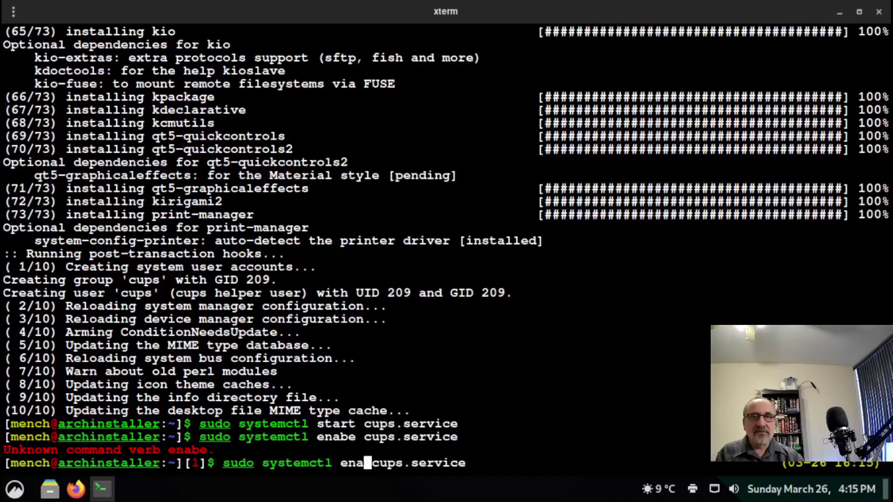
pyautogui.write('le')
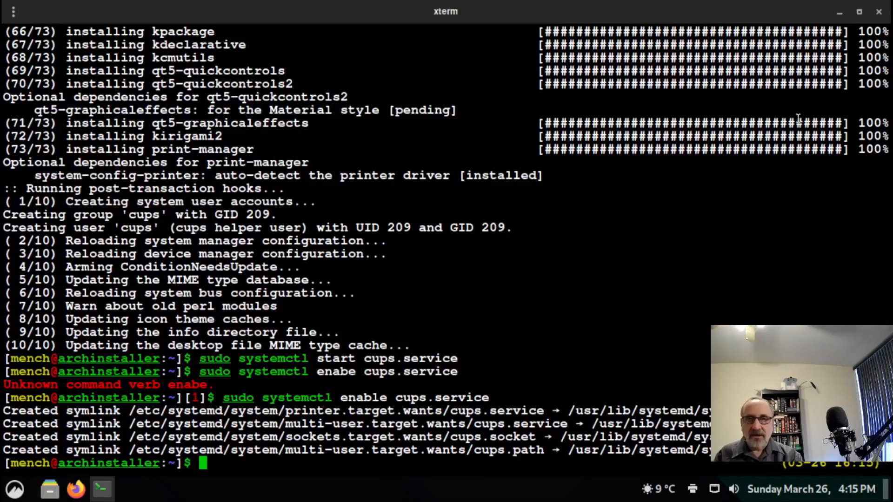
pyautogui.moveTo(826, 125)
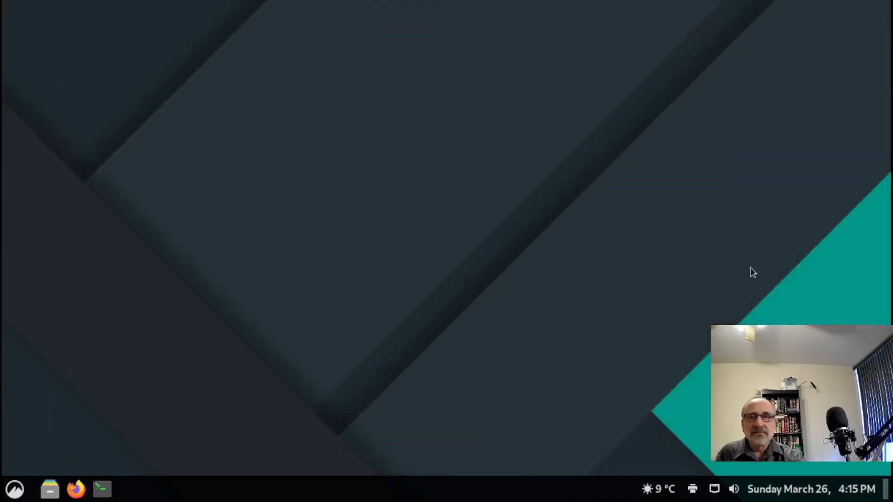
# - Search 'prin' in the Cinnamon menu and launch Print Settings
pyautogui.click(13, 489)
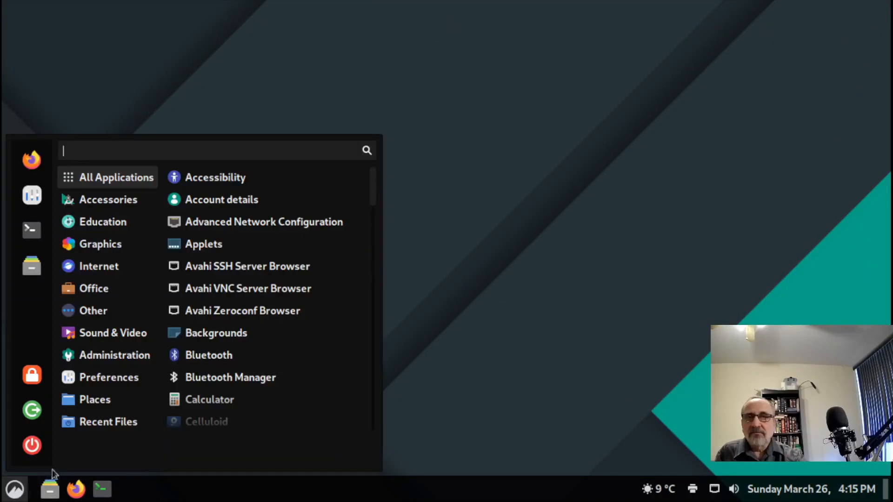
pyautogui.scroll(-3)
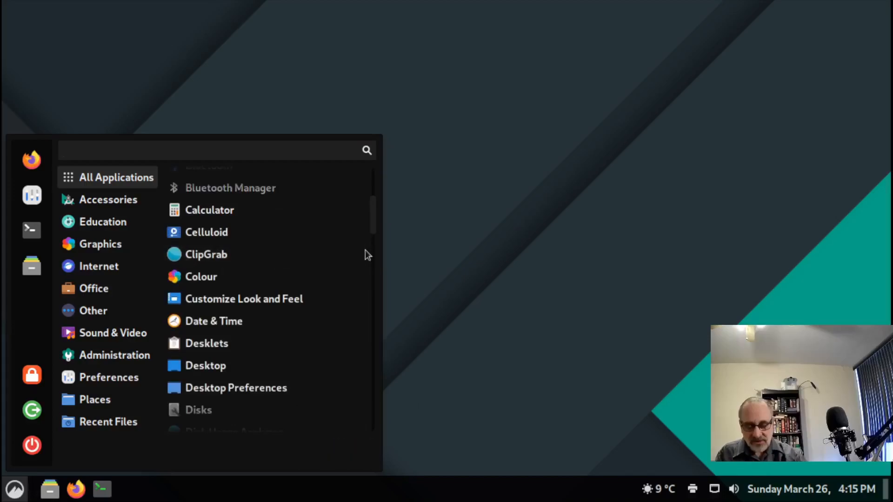
pyautogui.write('prin')
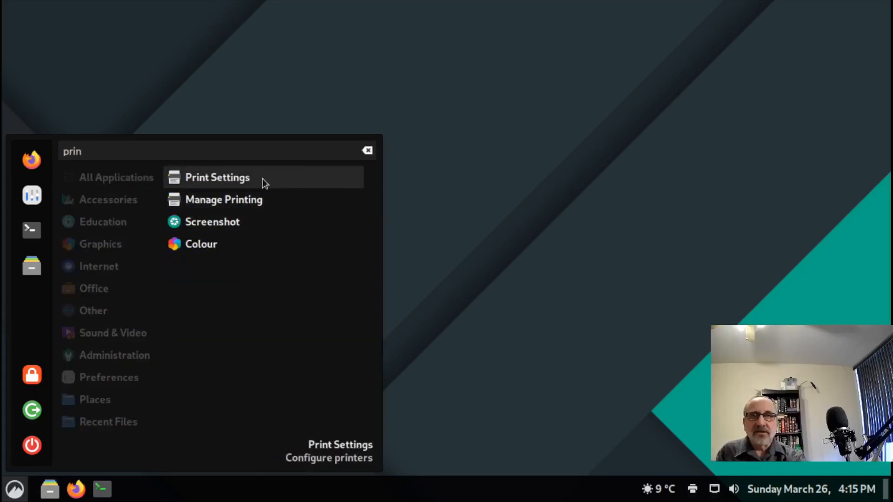
pyautogui.click(217, 177)
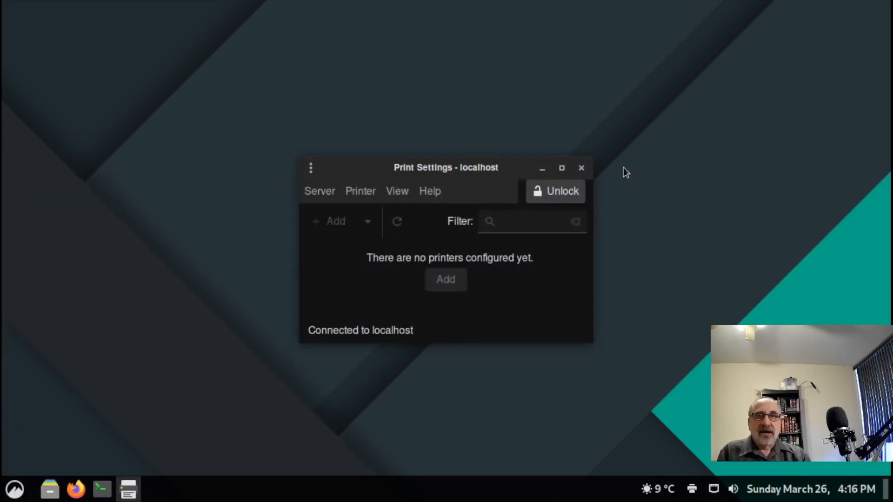
pyautogui.moveTo(391, 272)
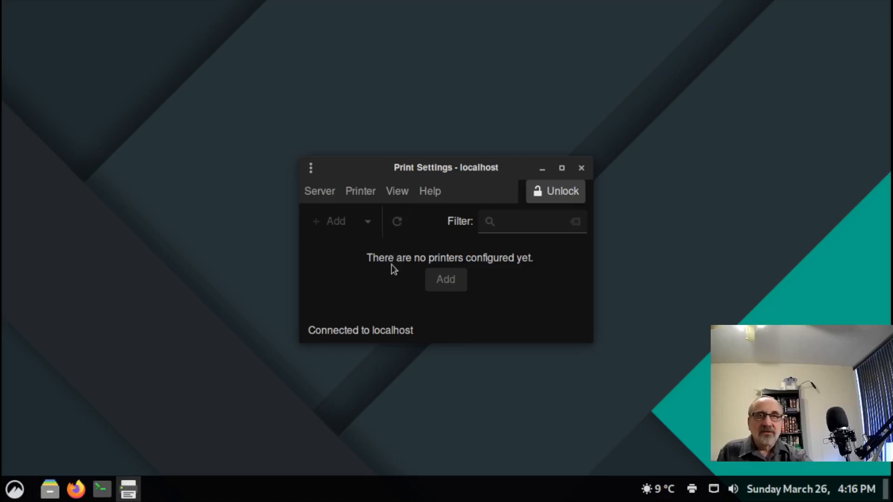
pyautogui.moveTo(644, 229)
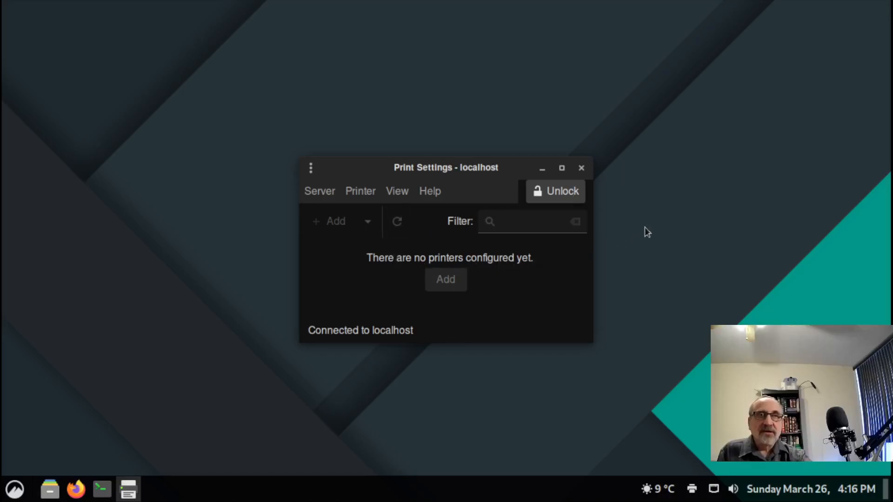
pyautogui.moveTo(551, 192)
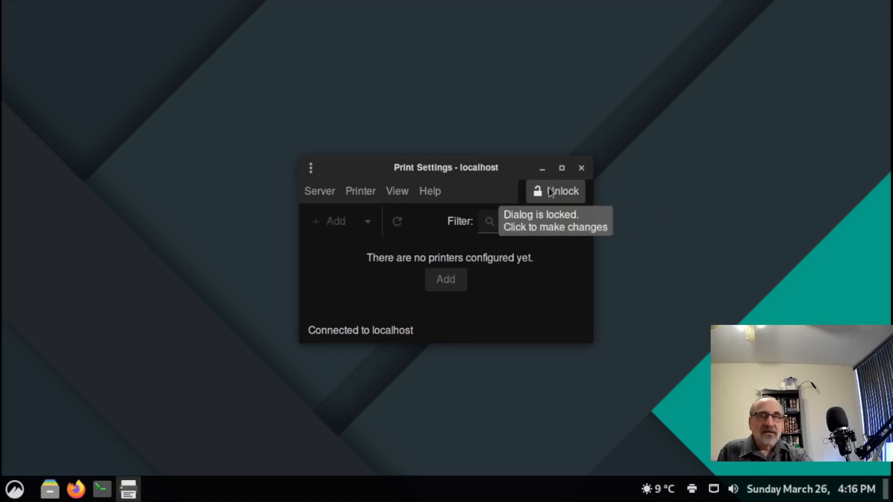
pyautogui.moveTo(703, 180)
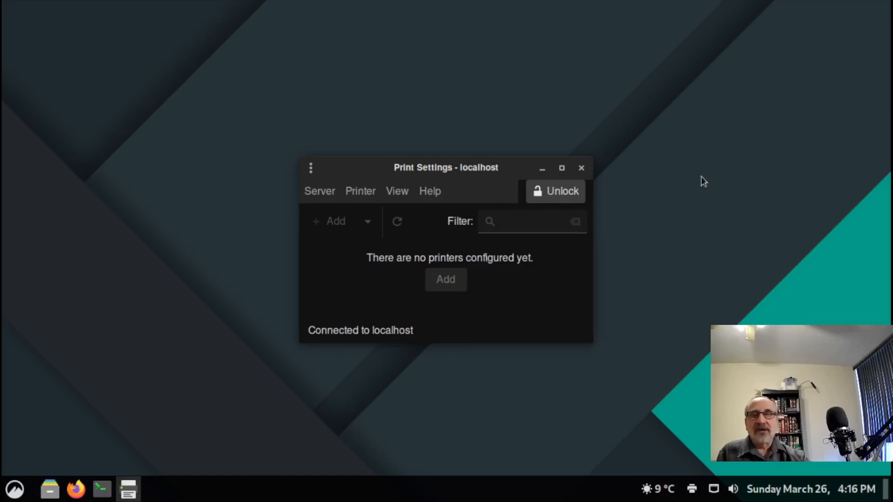